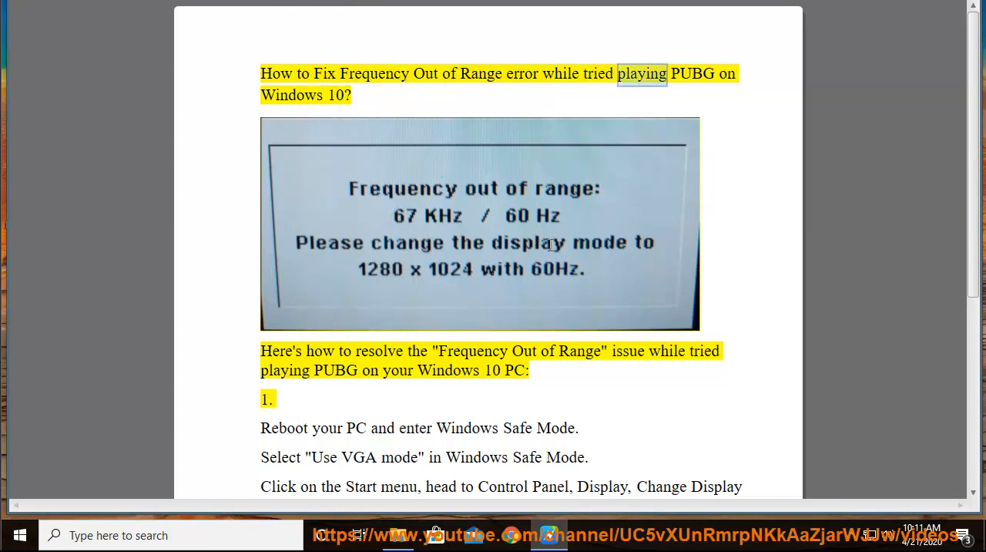
# Step: In the guide, select 'playing', '10', 'Range' and the Safe Mode and VGA mode steps
pyautogui.doubleClick(336, 95)
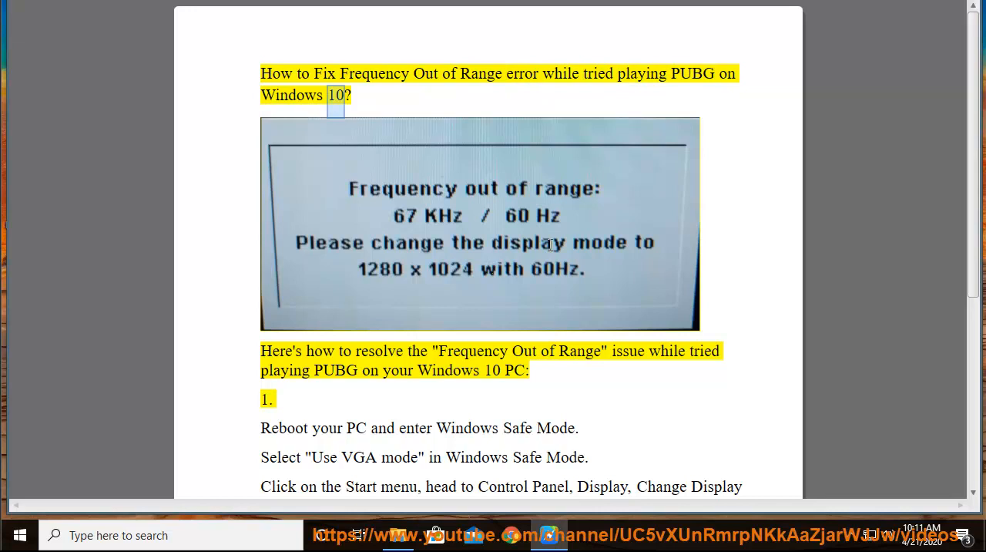
pyautogui.doubleClick(579, 351)
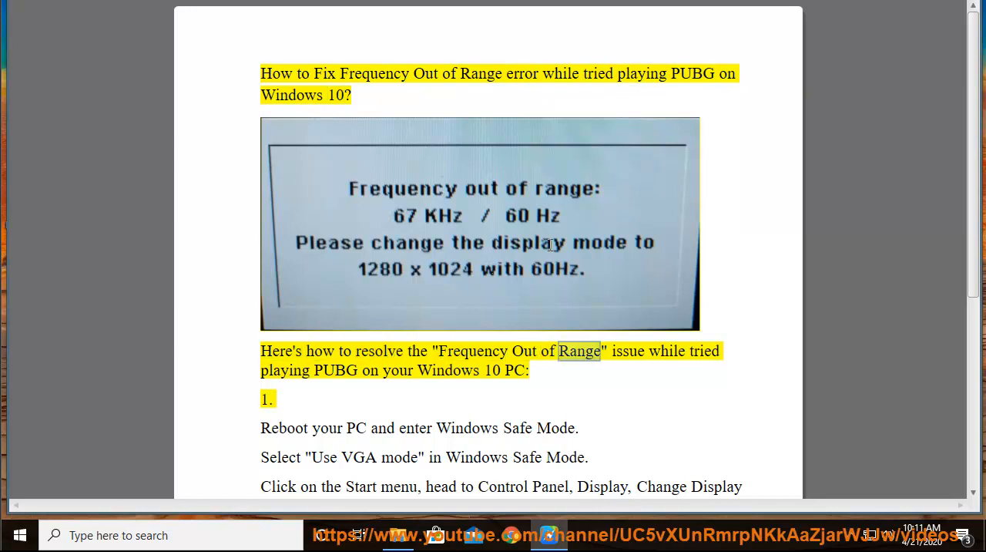
pyautogui.doubleClick(397, 370)
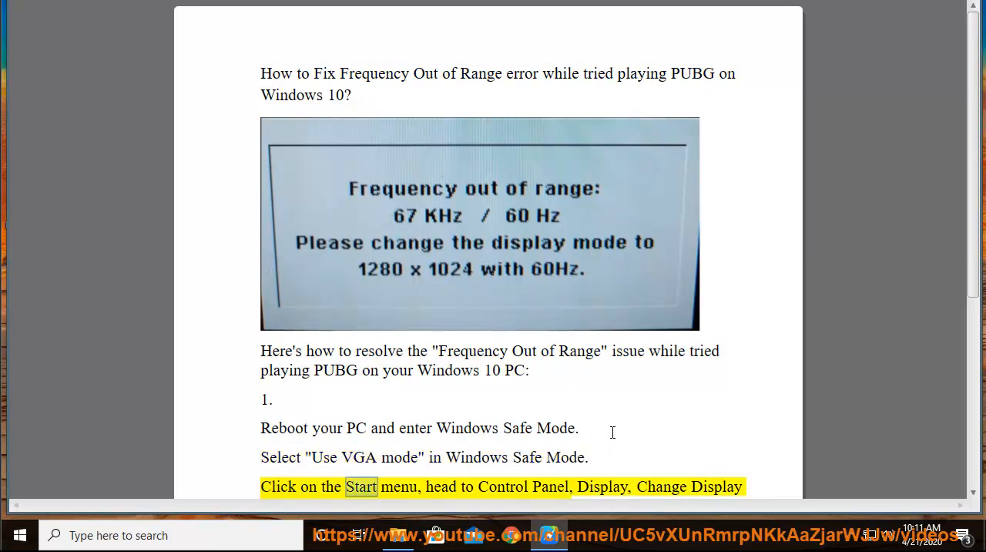
pyautogui.scroll(3)
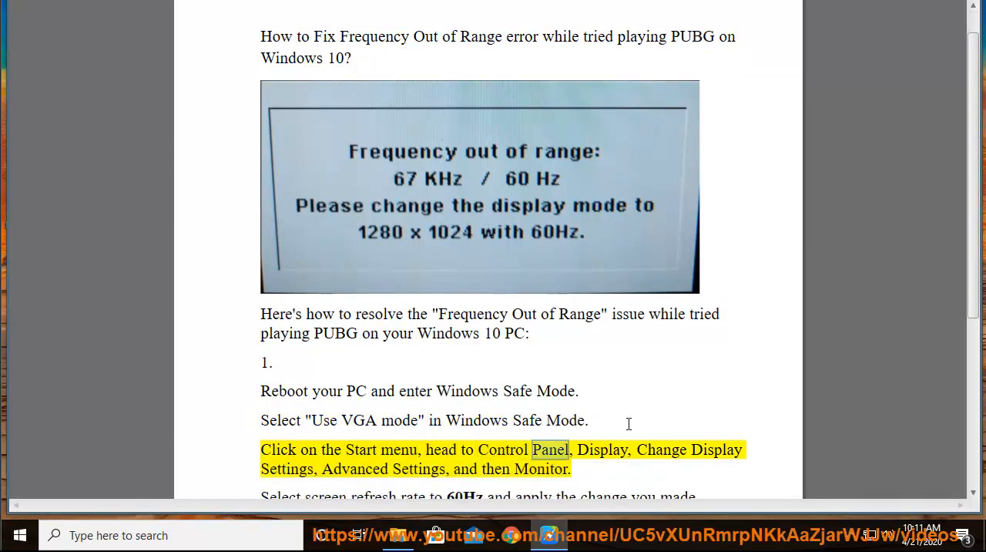
pyautogui.scroll(-3)
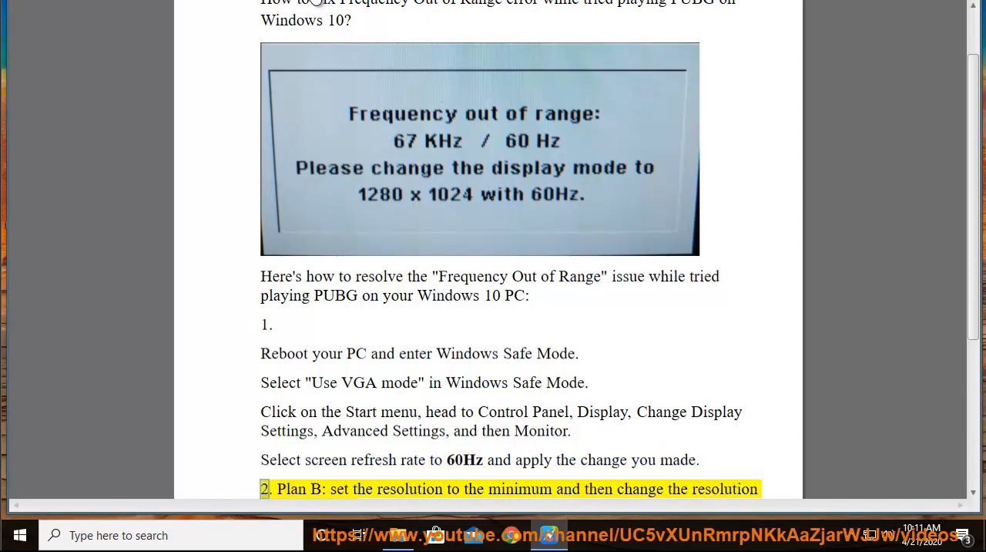
pyautogui.moveTo(260, 353); pyautogui.dragTo(588, 383)
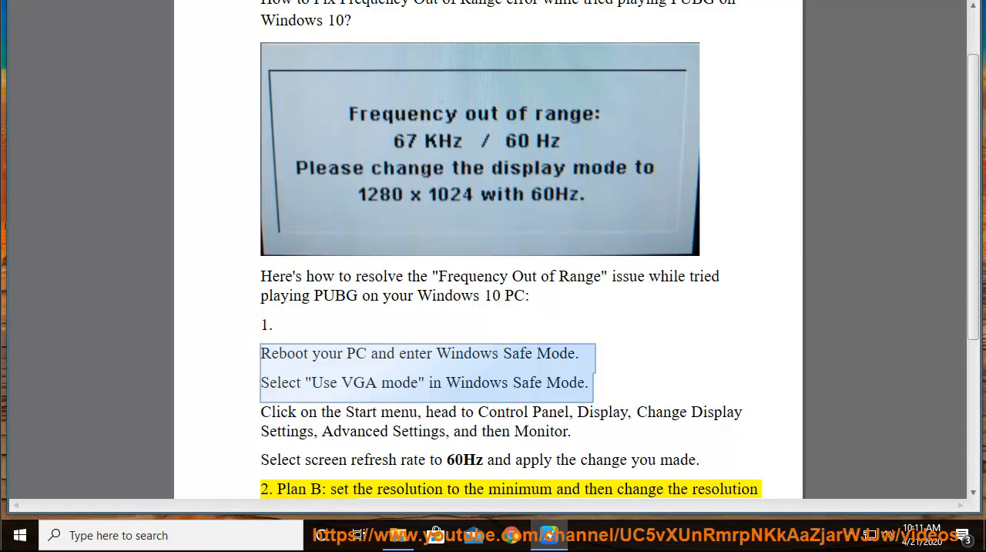
# Step: Restart the PC into advanced startup from Update & Security > Recovery
pyautogui.click(19, 535)
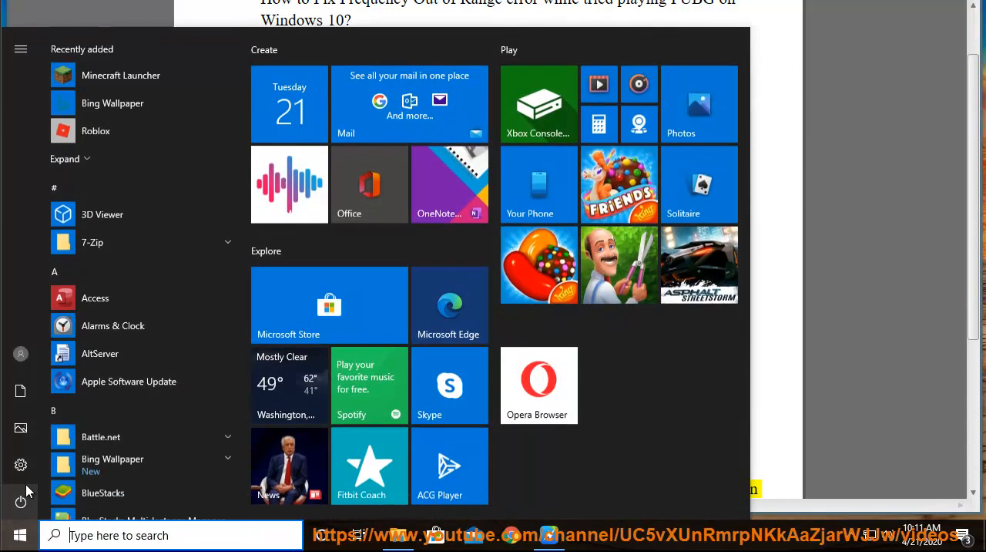
pyautogui.click(21, 464)
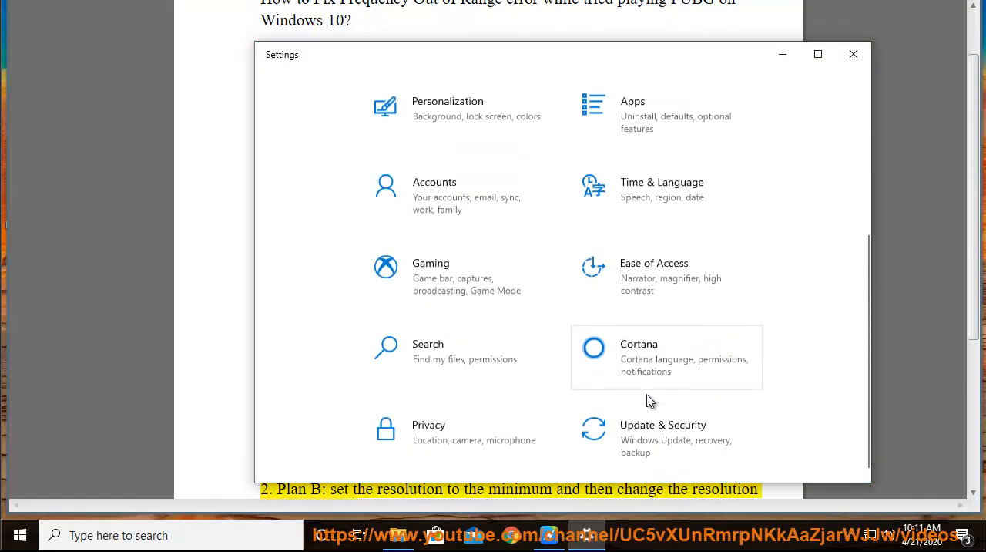
pyautogui.click(662, 432)
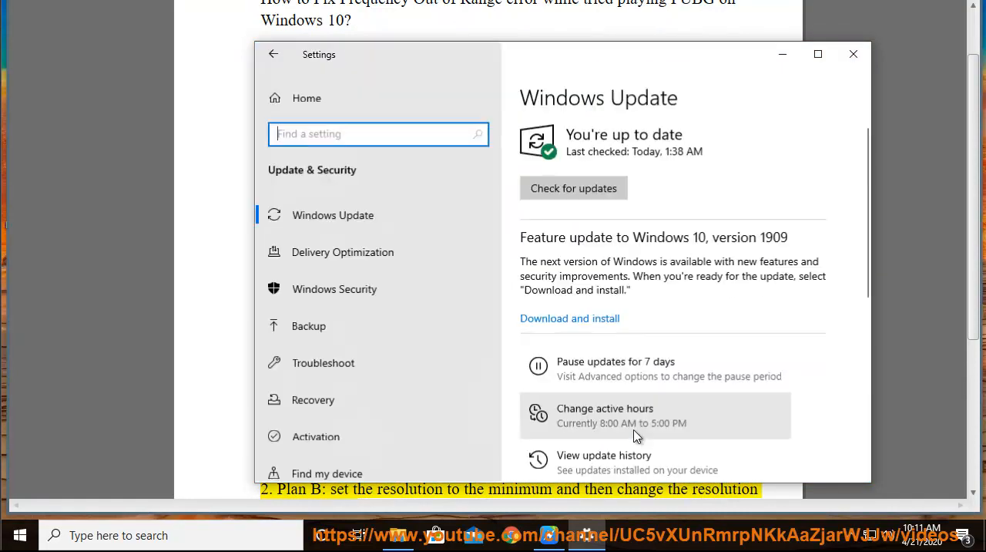
pyautogui.click(313, 400)
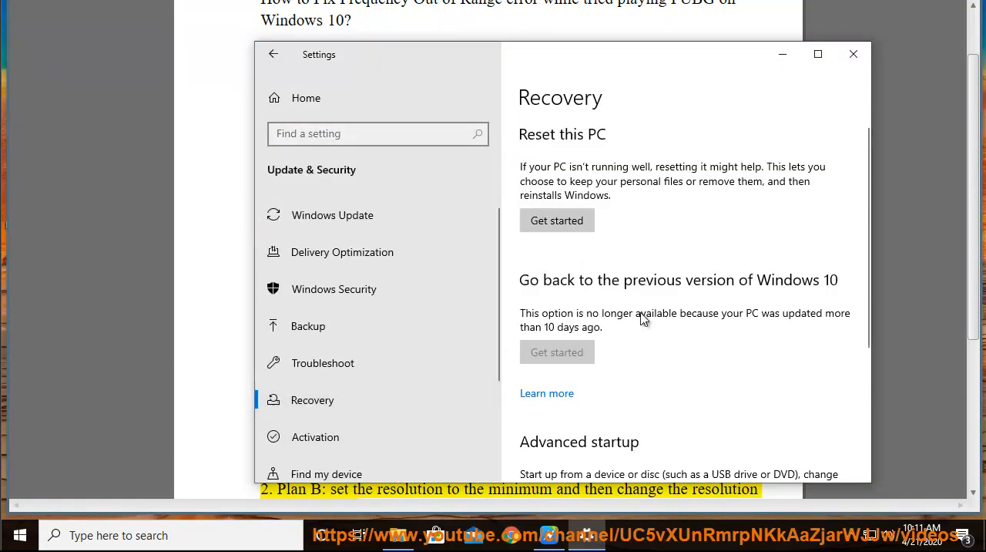
pyautogui.scroll(-3)
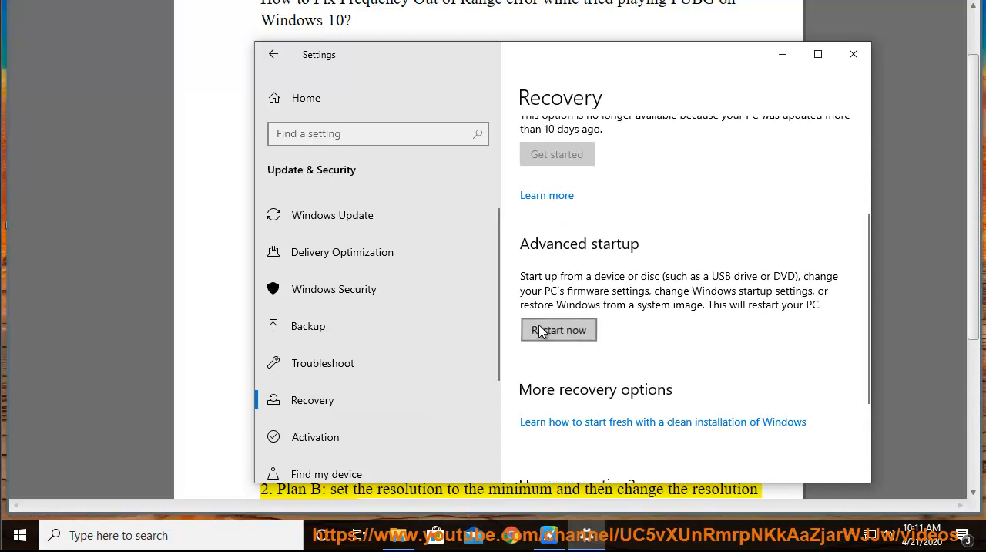
pyautogui.click(558, 330)
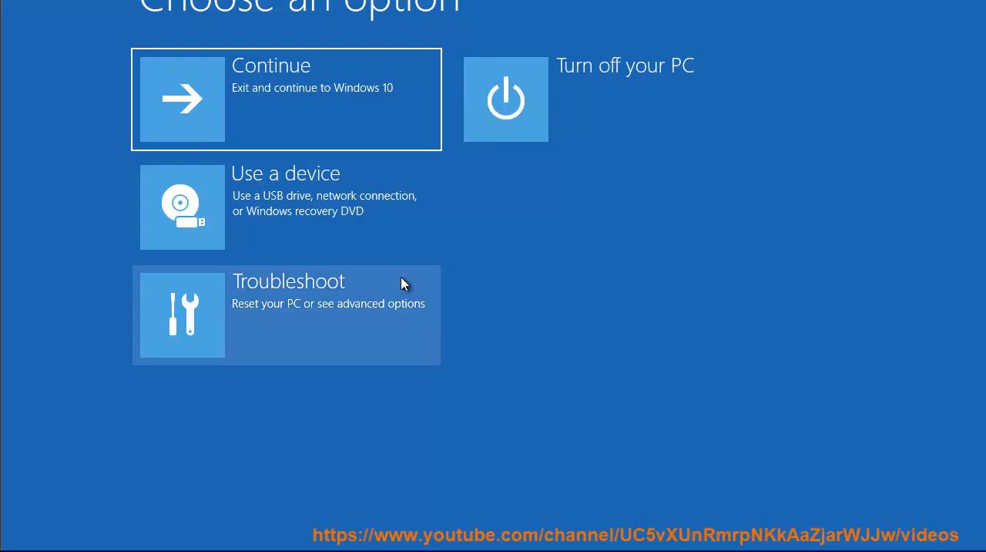
# Step: Restart through Troubleshoot > Startup Settings and pick Safe Mode from the boot list
pyautogui.click(289, 314)
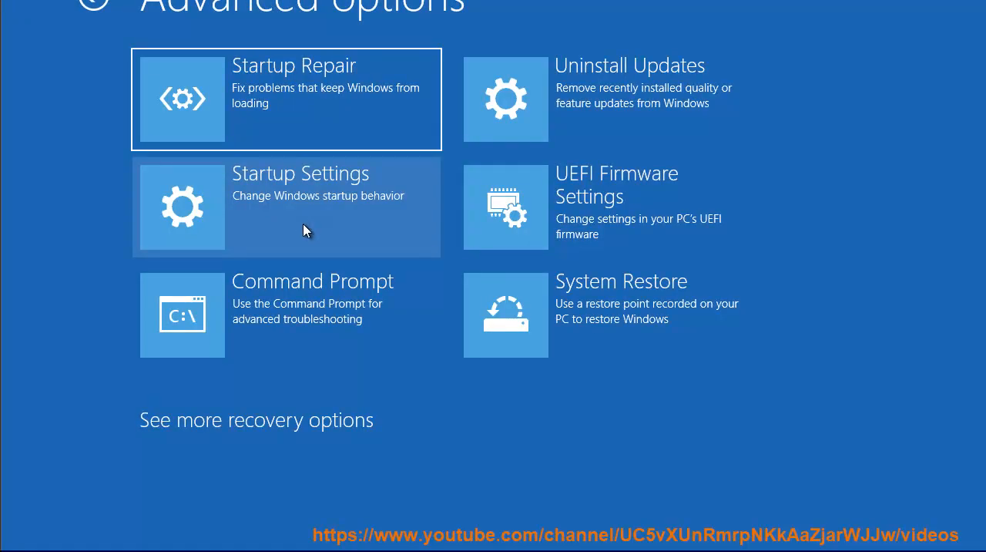
pyautogui.click(286, 207)
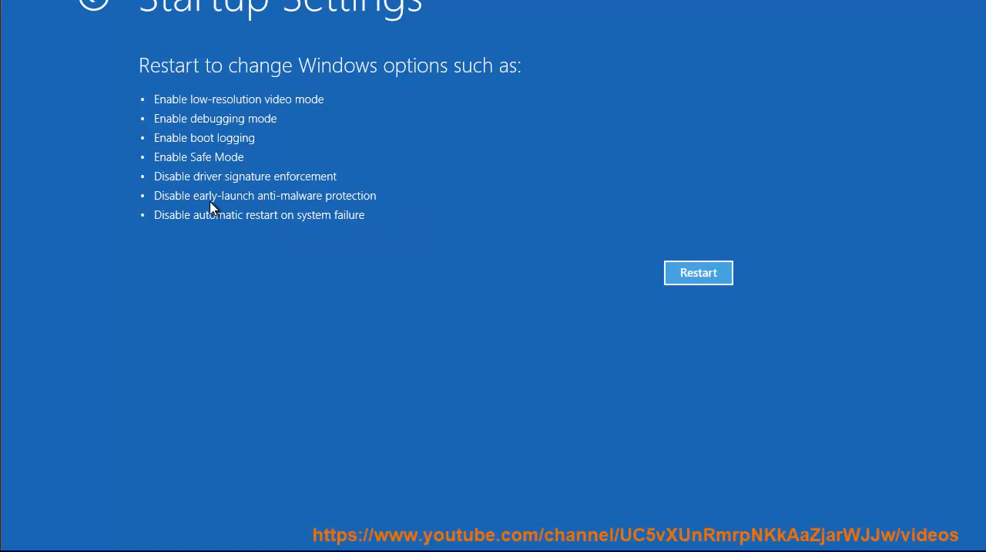
pyautogui.moveTo(198, 164)
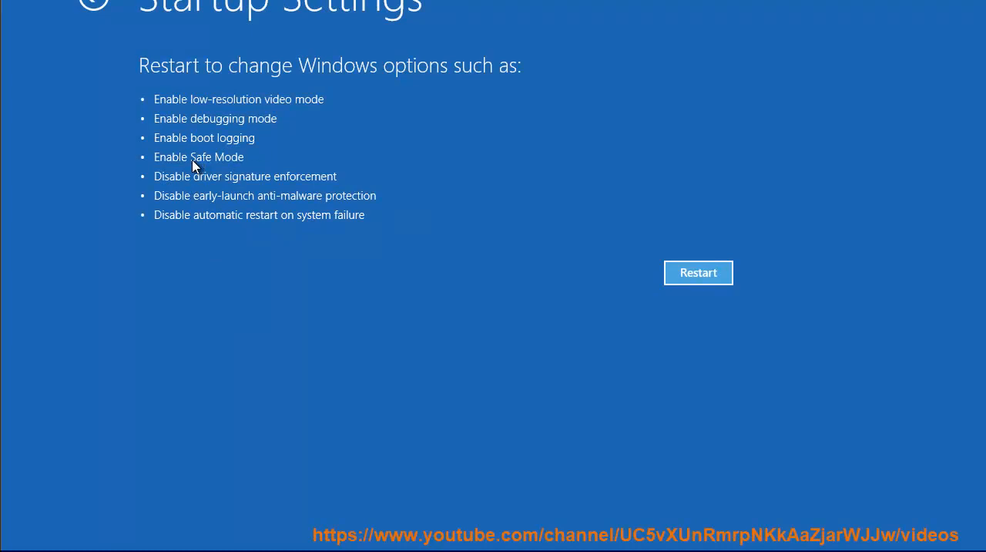
pyautogui.moveTo(202, 169)
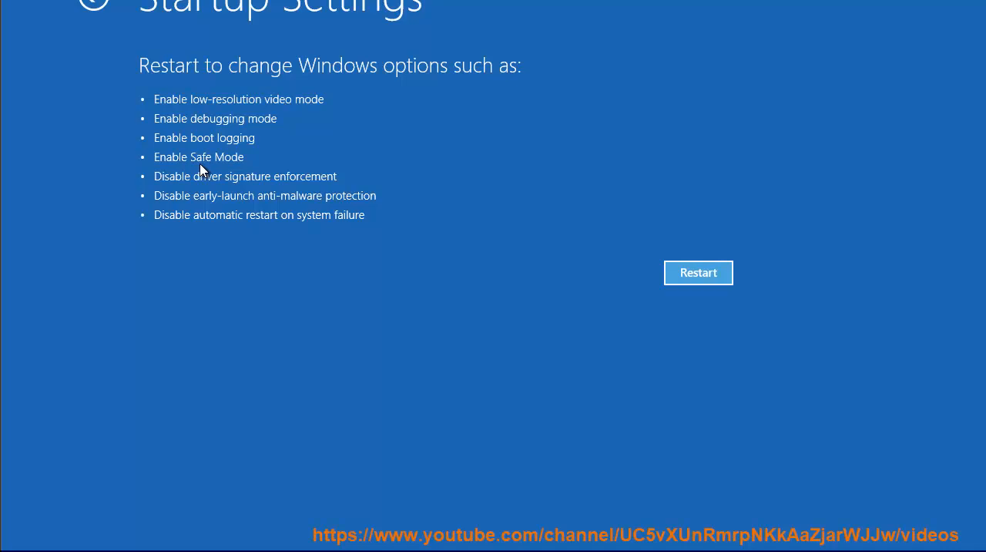
pyautogui.click(698, 272)
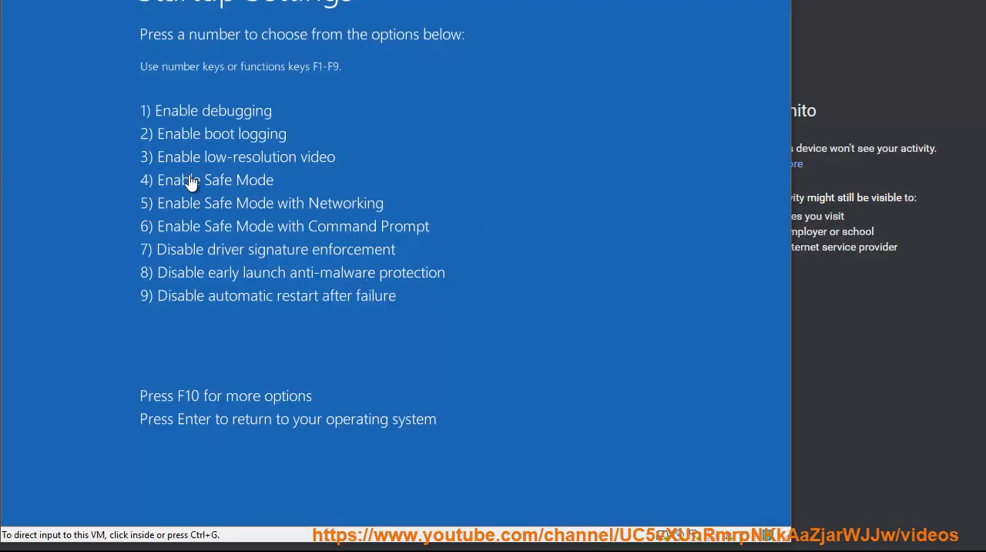
pyautogui.moveTo(146, 126)
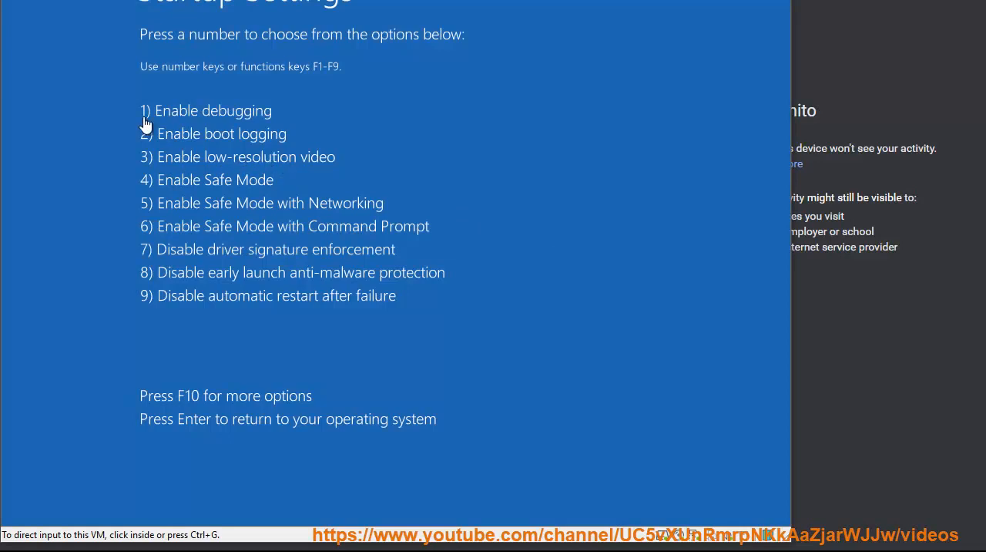
pyautogui.moveTo(503, 101)
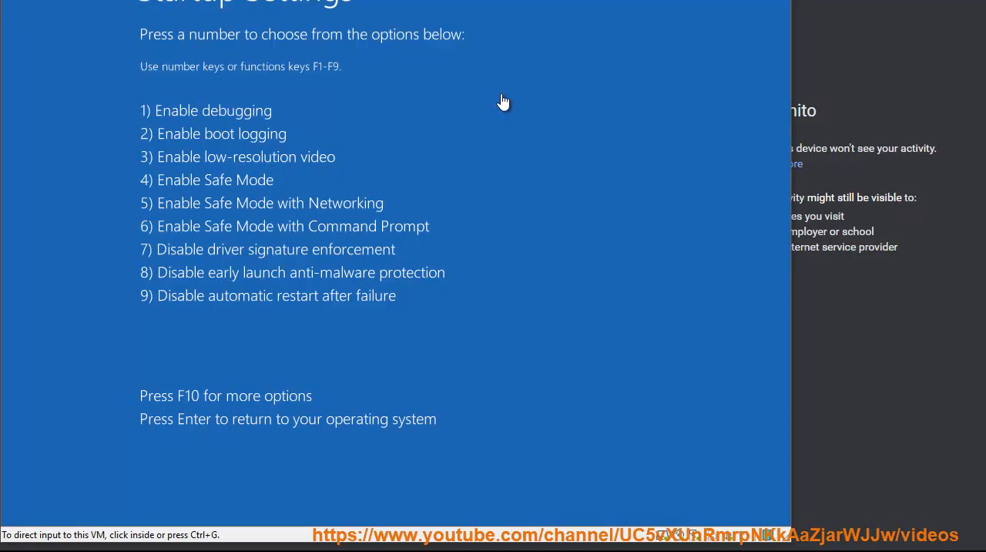
pyautogui.press('Return')
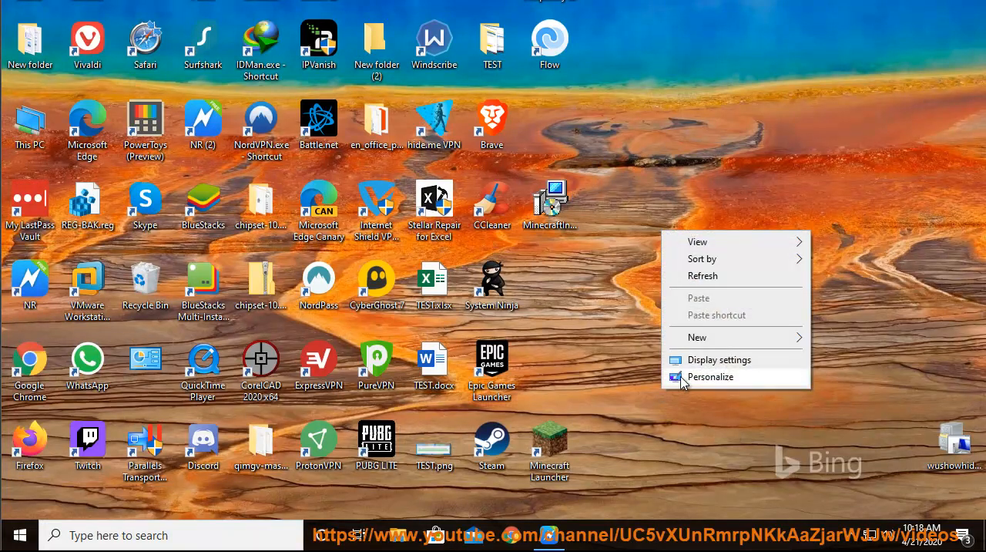
# Step: Go from Display settings to Advanced display settings and open Display 1's adapter properties
pyautogui.click(710, 376)
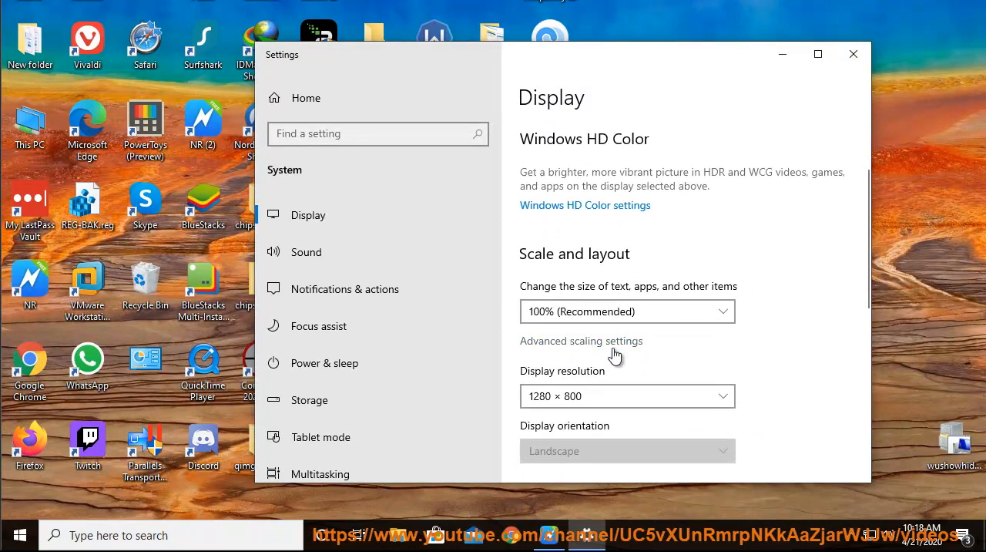
pyautogui.scroll(-3)
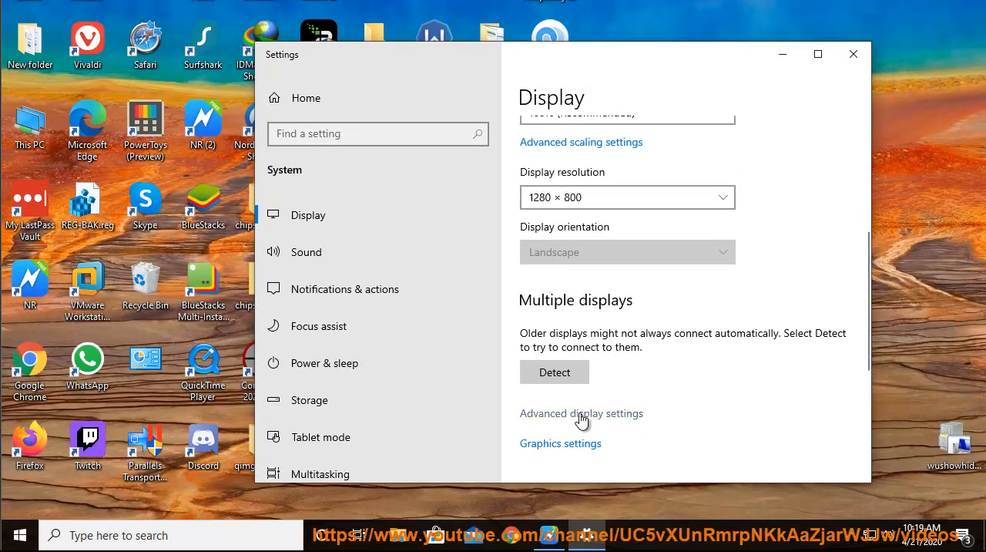
pyautogui.moveTo(612, 422)
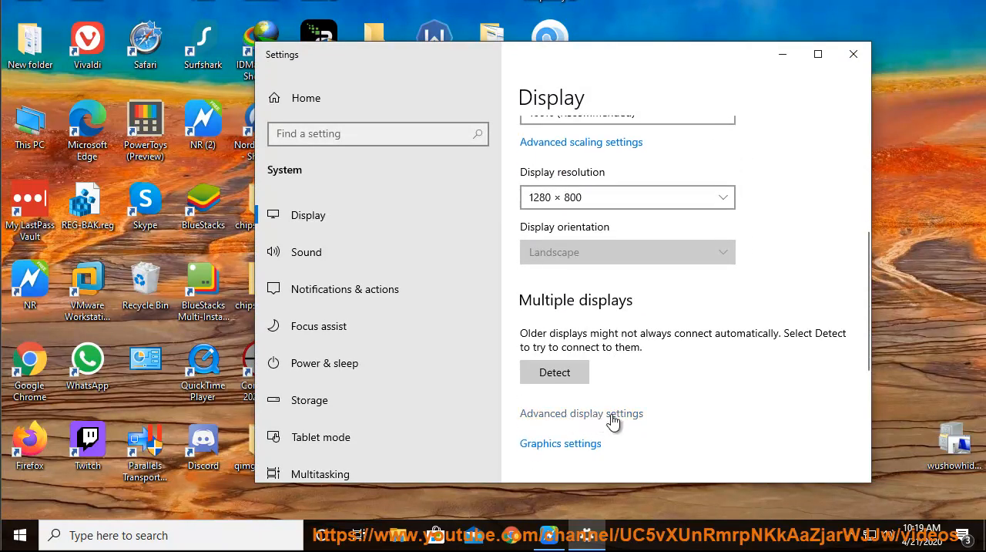
pyautogui.click(581, 413)
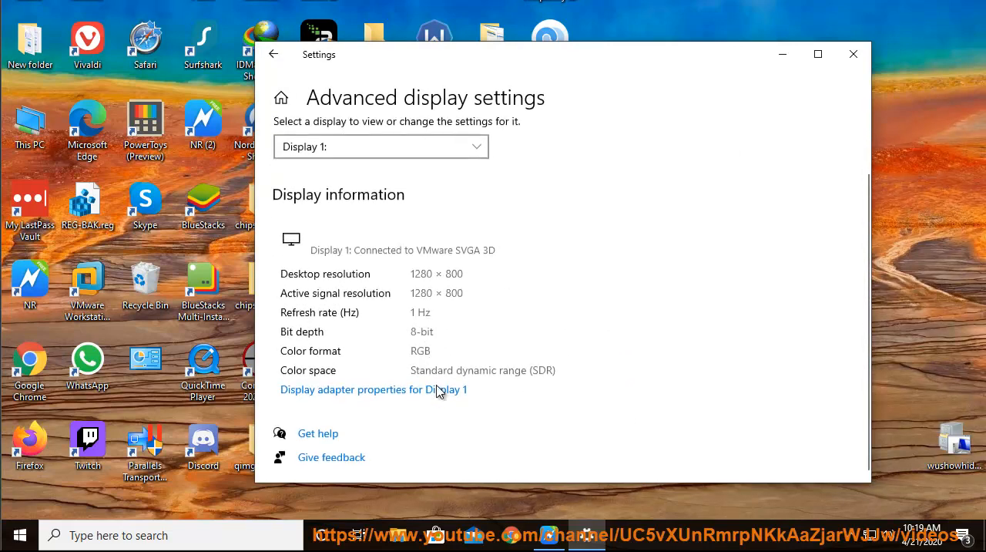
pyautogui.click(373, 389)
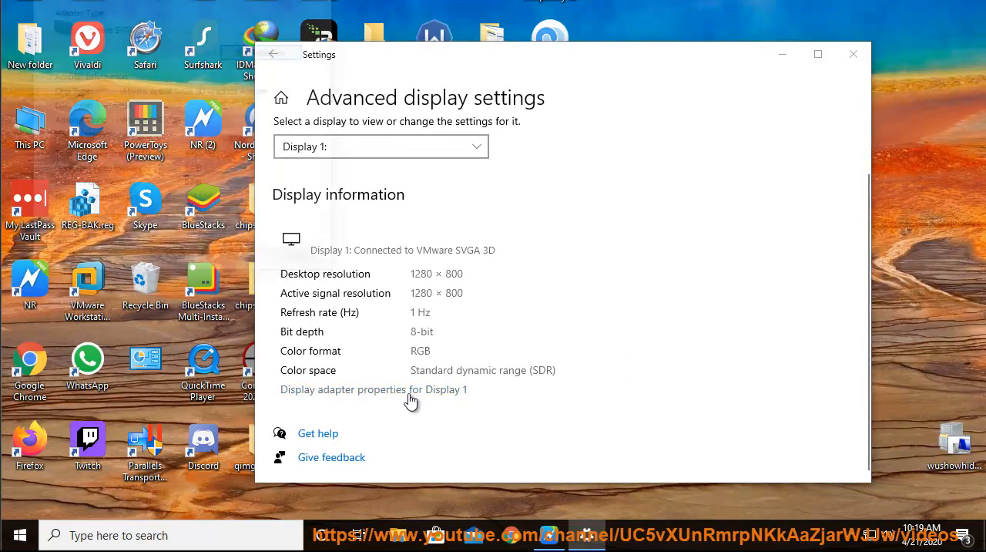
# Step: Check the monitor's 64 Hertz refresh rate, then select 'minimum' in the guide's Plan B
pyautogui.click(373, 389)
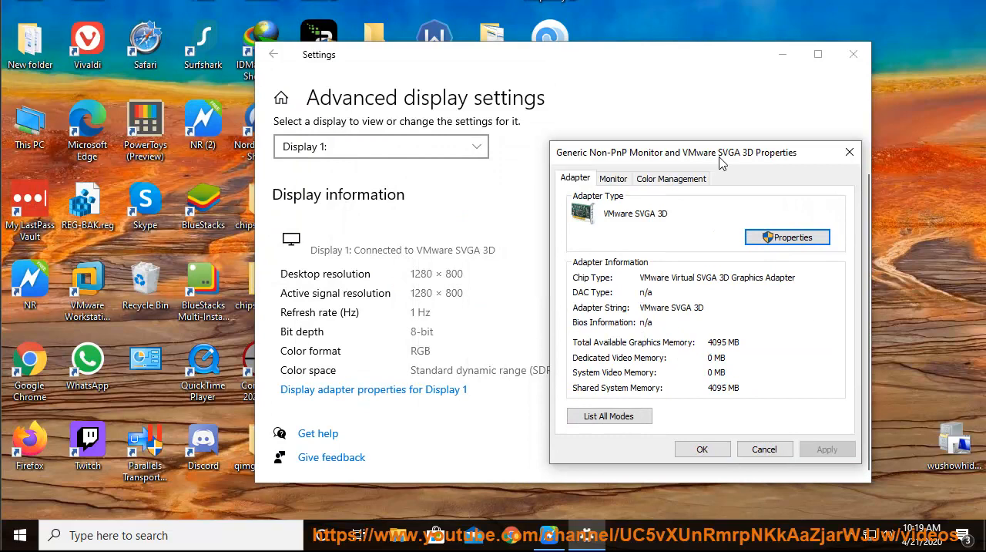
pyautogui.click(614, 178)
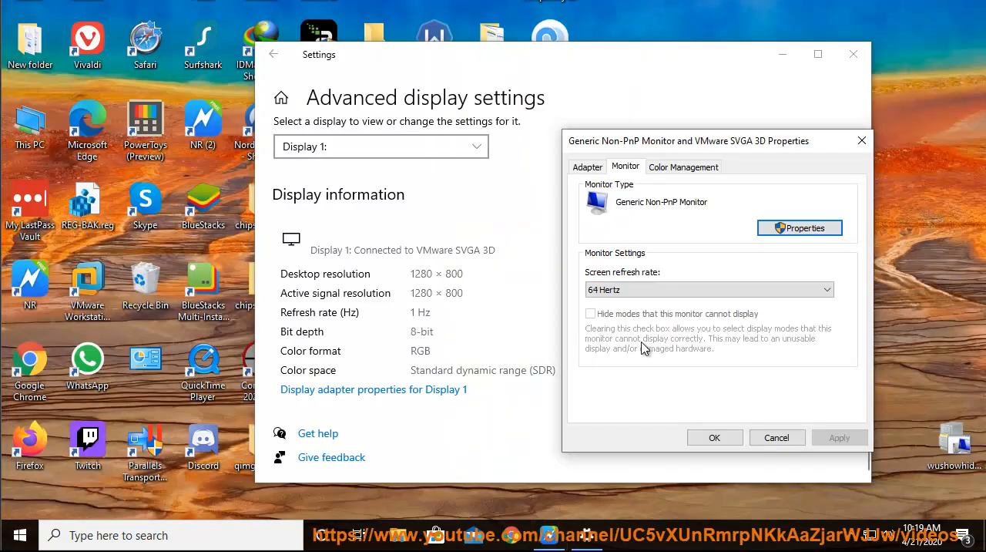
pyautogui.moveTo(673, 397)
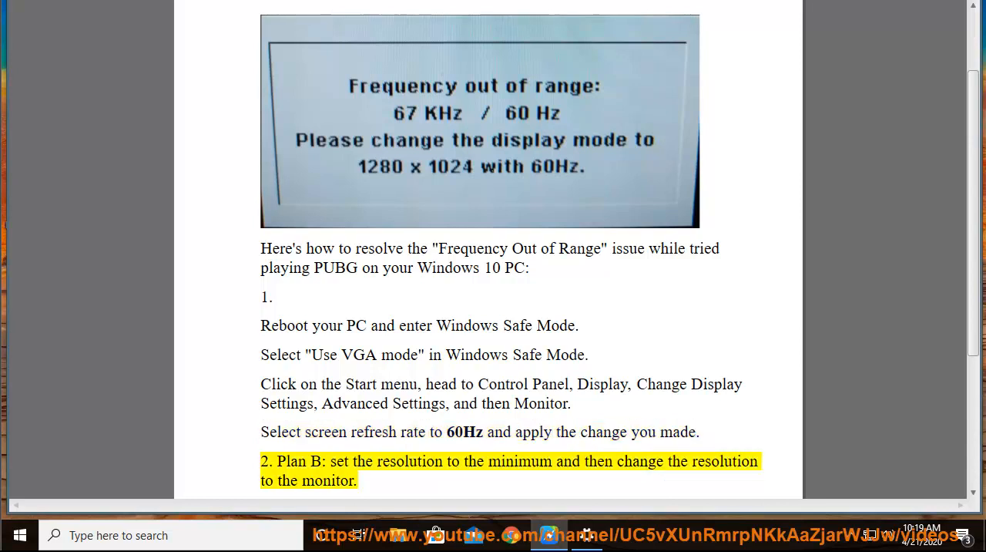
pyautogui.doubleClick(519, 460)
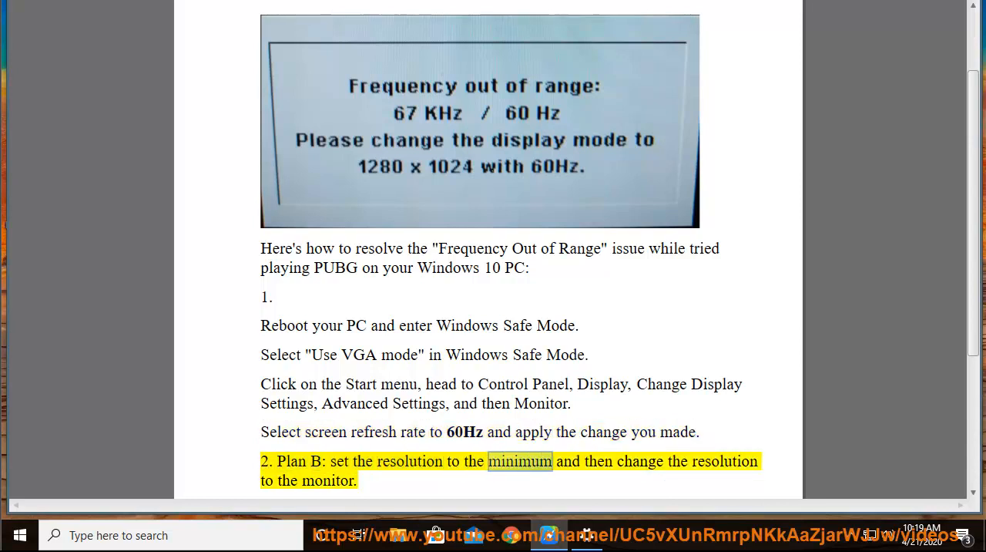